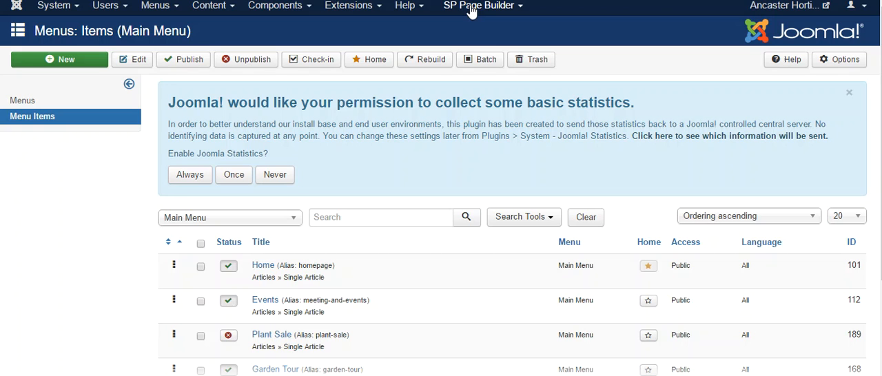
{"action": "mouse_move", "coordinate": [210, 6]}
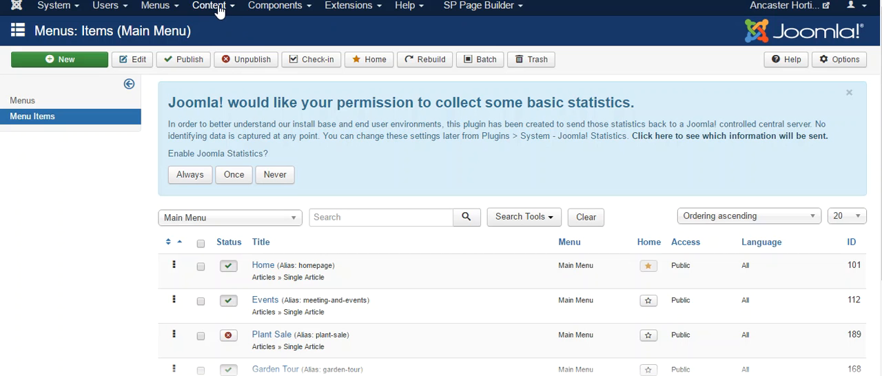
Show the site's article list scrolled down to the Events article.
{"action": "left_click", "coordinate": [209, 6]}
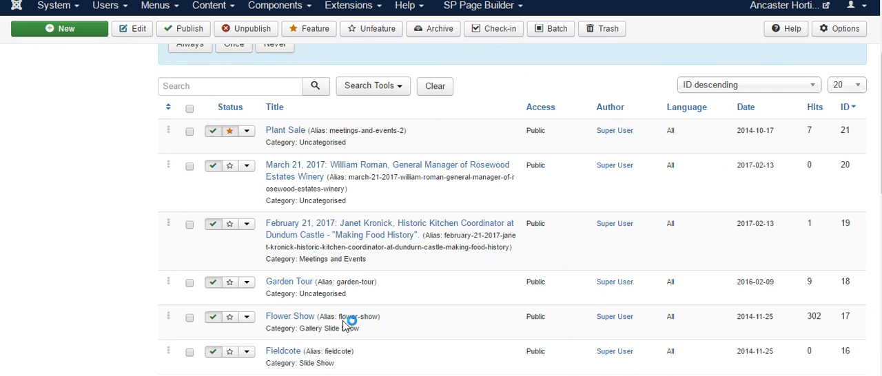
{"action": "scroll", "scroll_direction": "down", "scroll_amount": 3}
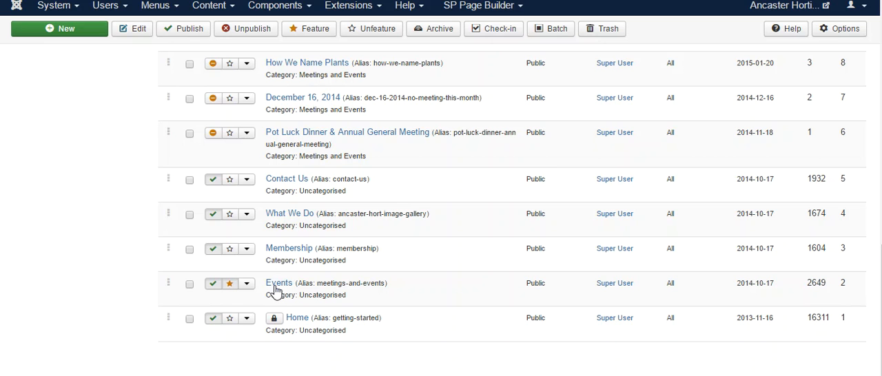
Edit the Events article in SP Page Builder and view the Monthly Meetings text block's content.
{"action": "left_click", "coordinate": [279, 284]}
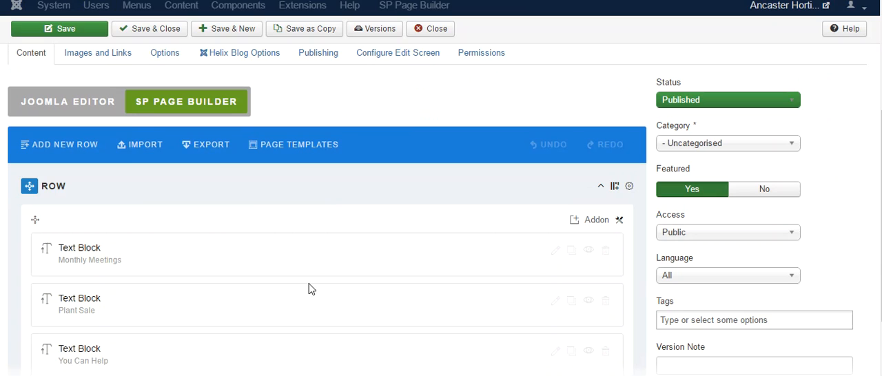
{"action": "scroll", "scroll_direction": "down", "scroll_amount": 3}
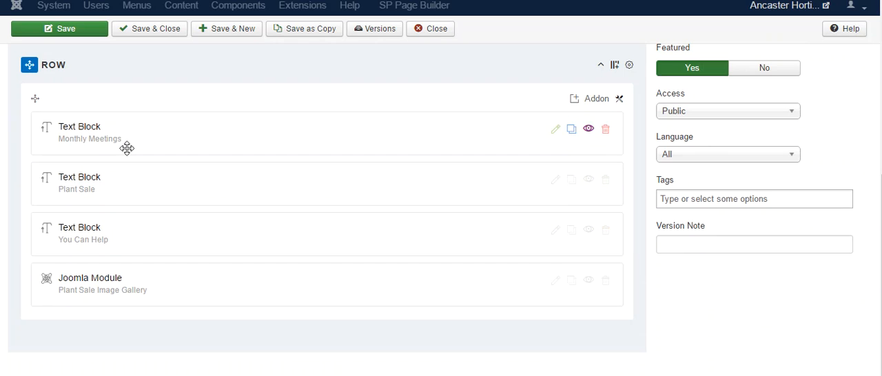
{"action": "left_click", "coordinate": [556, 130]}
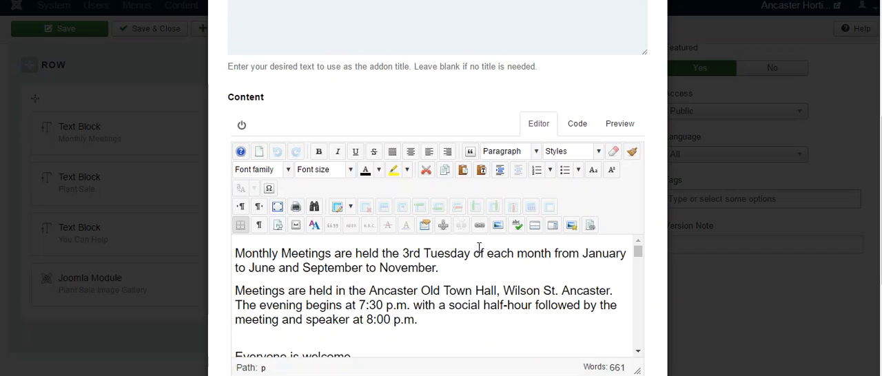
{"action": "scroll", "scroll_direction": "down", "scroll_amount": 3}
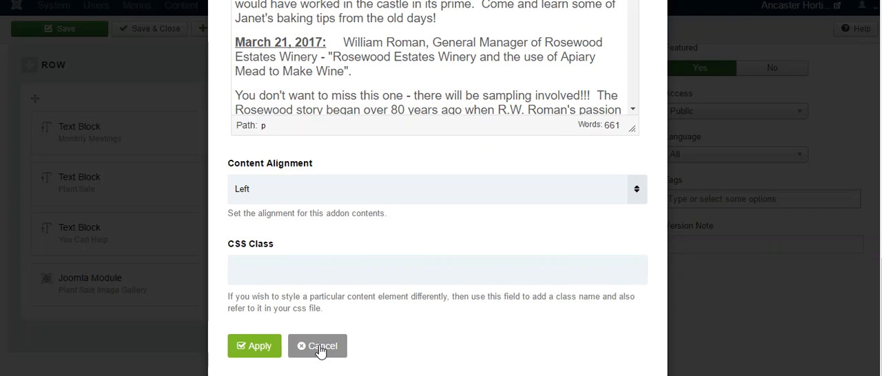
Cancel the Monthly Meetings block settings and check the live Events page.
{"action": "left_click", "coordinate": [318, 346]}
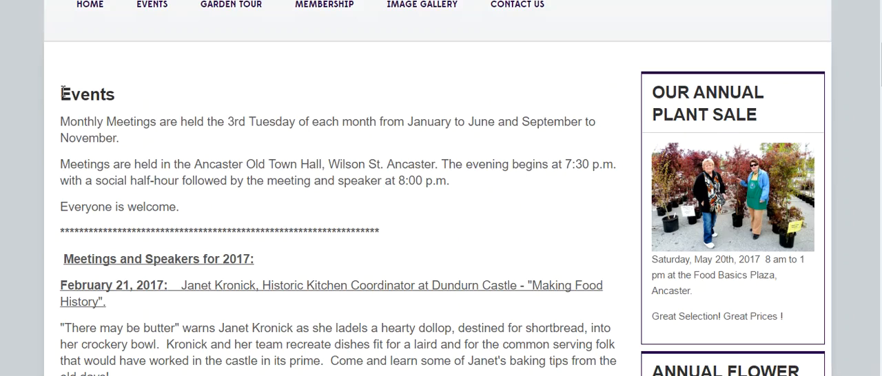
{"action": "scroll", "scroll_direction": "down", "scroll_amount": 3}
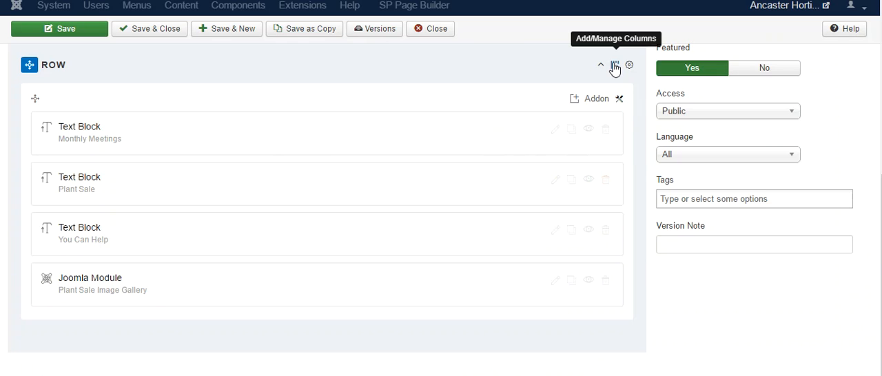
Split the first row into a 4,4,4 three-column layout for the text blocks.
{"action": "left_click", "coordinate": [614, 65]}
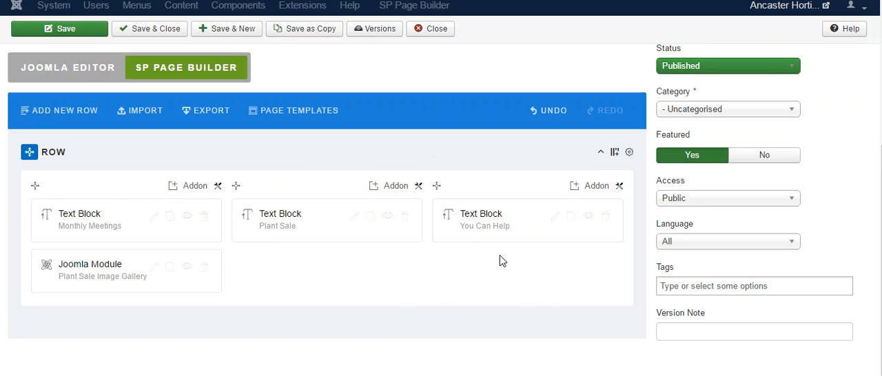
{"action": "scroll", "scroll_direction": "down", "scroll_amount": 3}
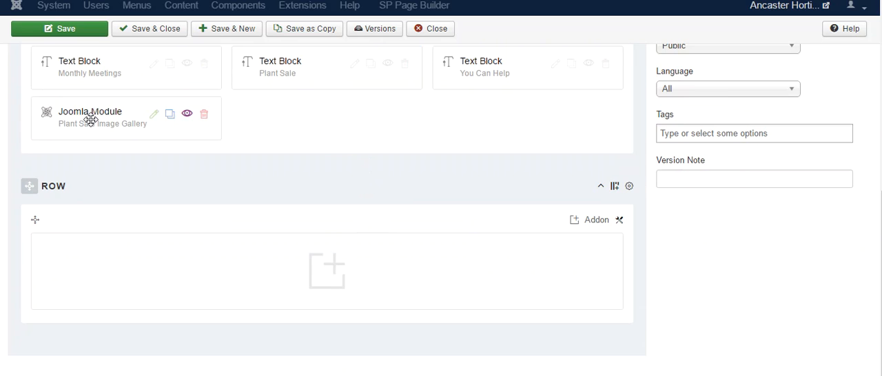
{"action": "scroll", "scroll_direction": "up", "scroll_amount": 3}
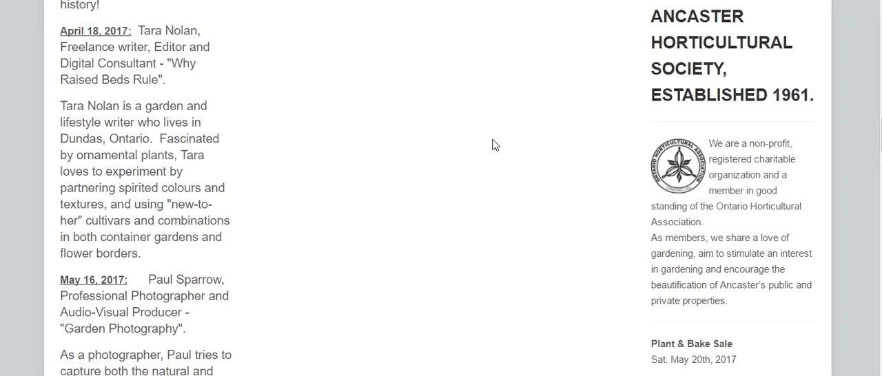
{"action": "scroll", "scroll_direction": "up", "scroll_amount": 3}
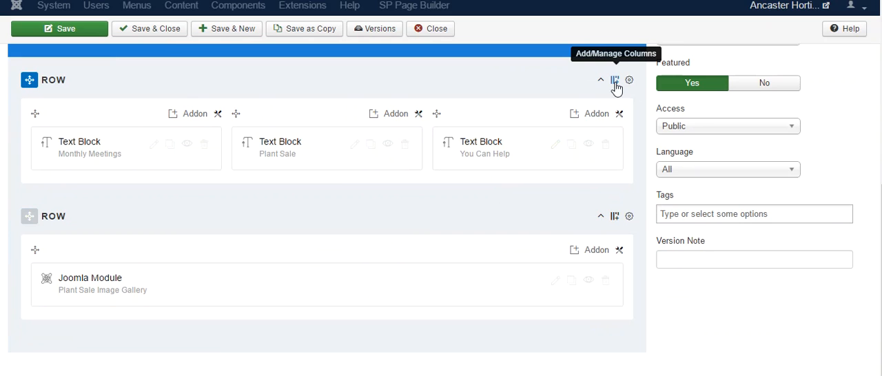
Generate a custom 12+6+6 column layout for the first row.
{"action": "left_click", "coordinate": [615, 80]}
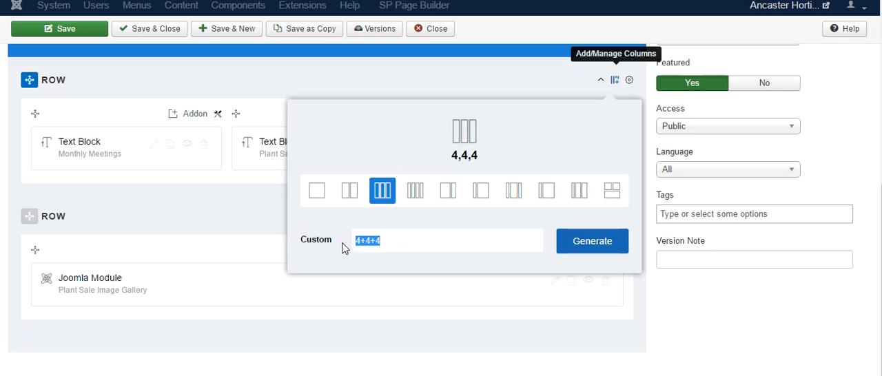
{"action": "type", "text": "12+"}
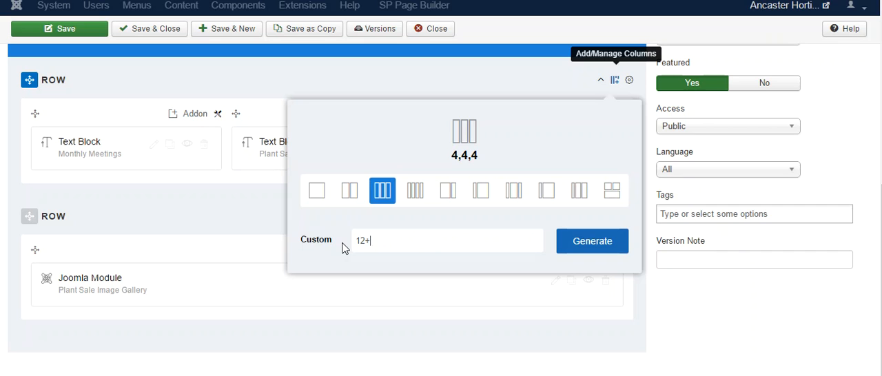
{"action": "type", "text": "6+6"}
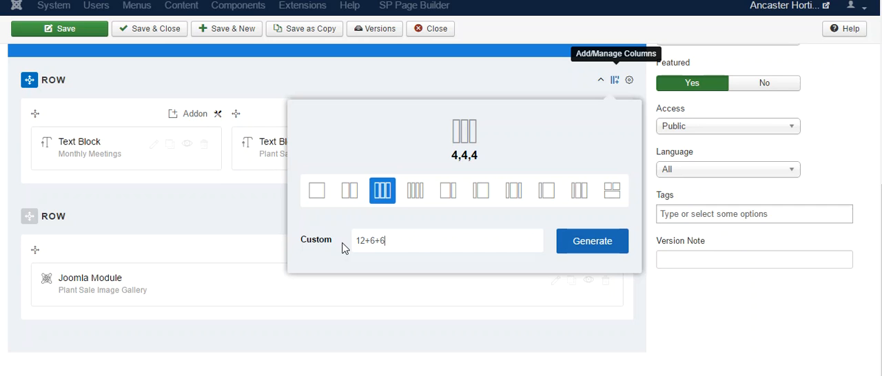
{"action": "left_click", "coordinate": [592, 240]}
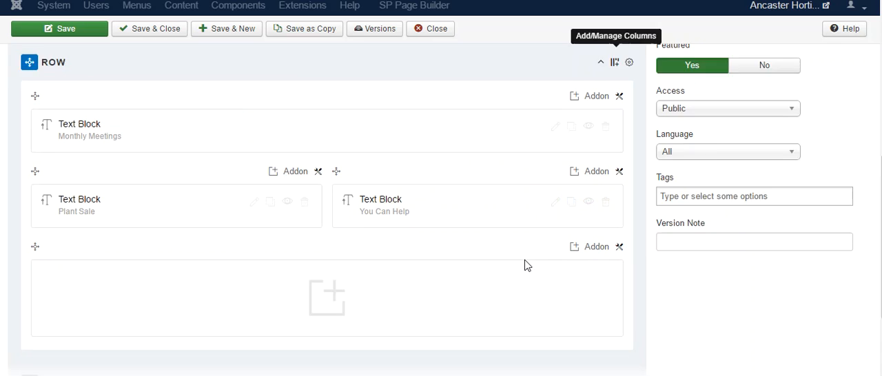
Move the image gallery module into the empty full-width column and check the live page.
{"action": "scroll", "scroll_direction": "down", "scroll_amount": 3}
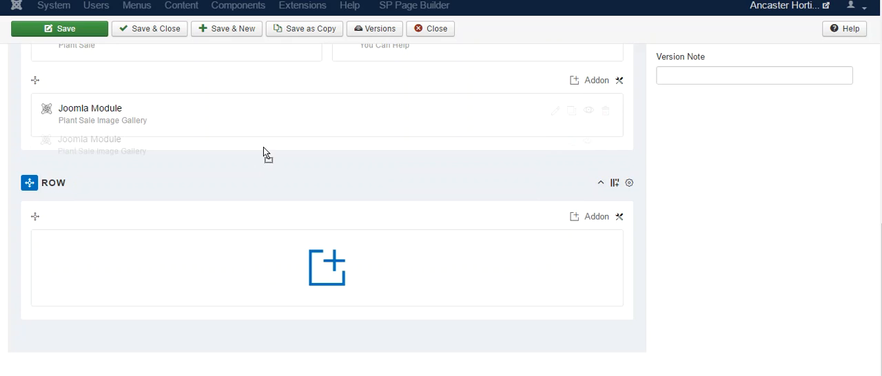
{"action": "scroll", "scroll_direction": "up", "scroll_amount": 3}
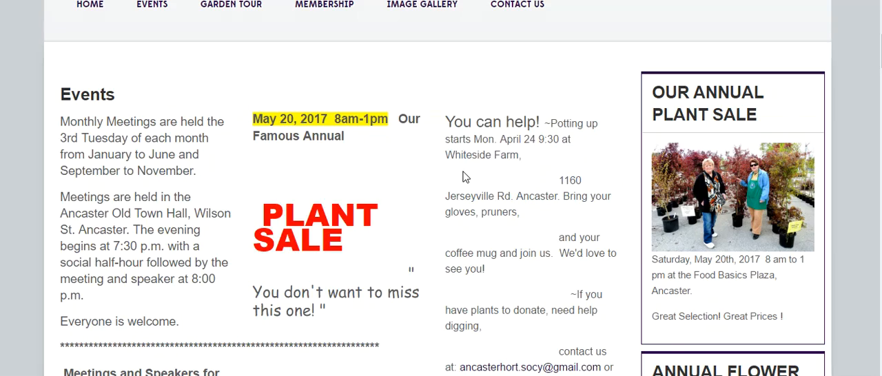
{"action": "scroll", "scroll_direction": "down", "scroll_amount": 3}
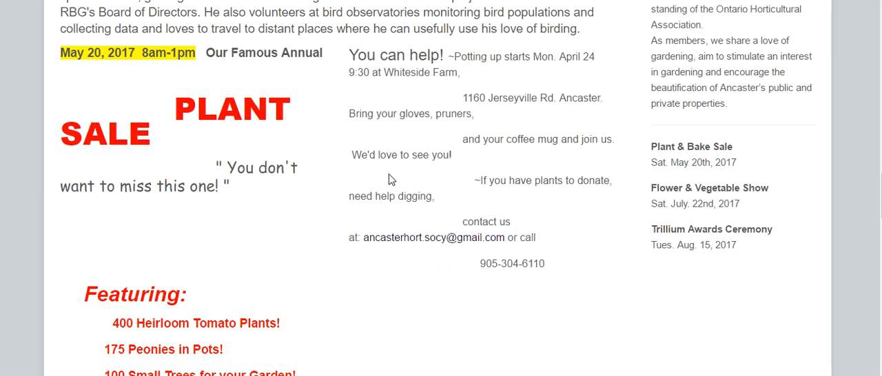
{"action": "scroll", "scroll_direction": "down", "scroll_amount": 3}
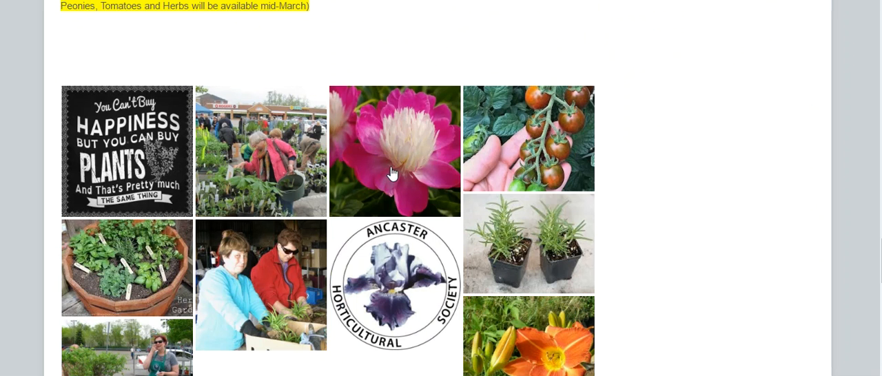
{"action": "scroll", "scroll_direction": "up", "scroll_amount": 3}
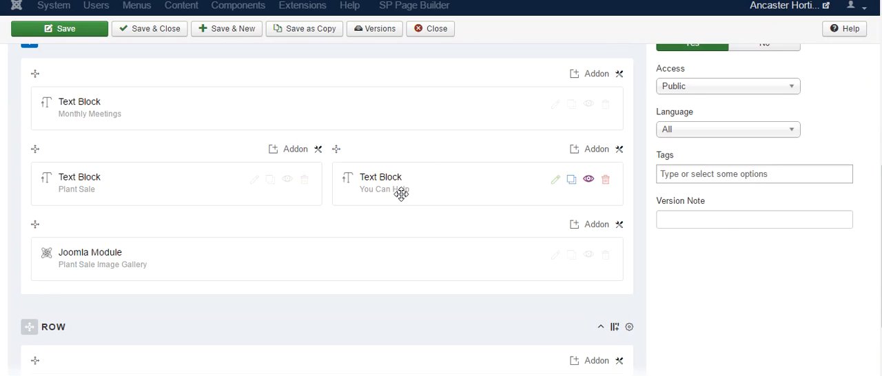
{"action": "mouse_move", "coordinate": [565, 186]}
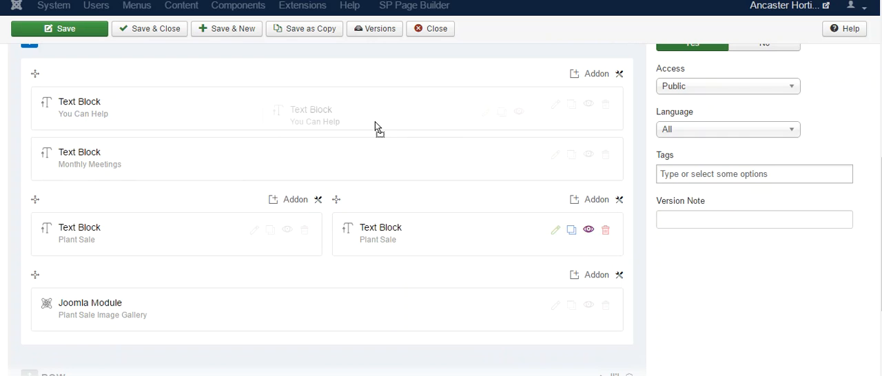
Move the You Can Help text block into the top full-width column above Monthly Meetings.
{"action": "left_click", "coordinate": [555, 105]}
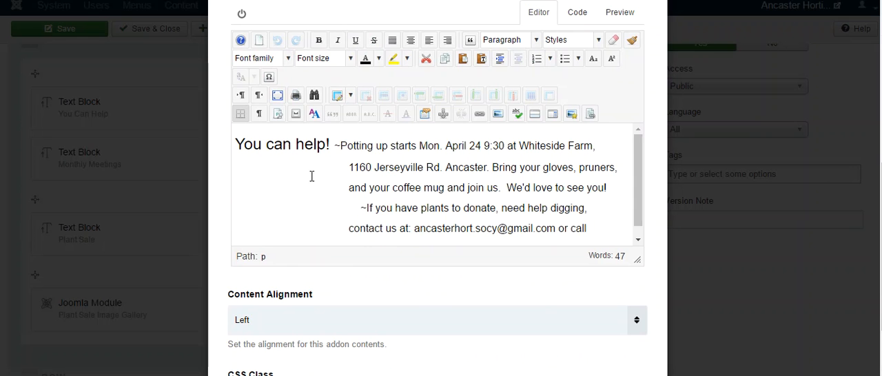
Close the You Can Help text block editor, returning to the page layout.
{"action": "left_click", "coordinate": [66, 28]}
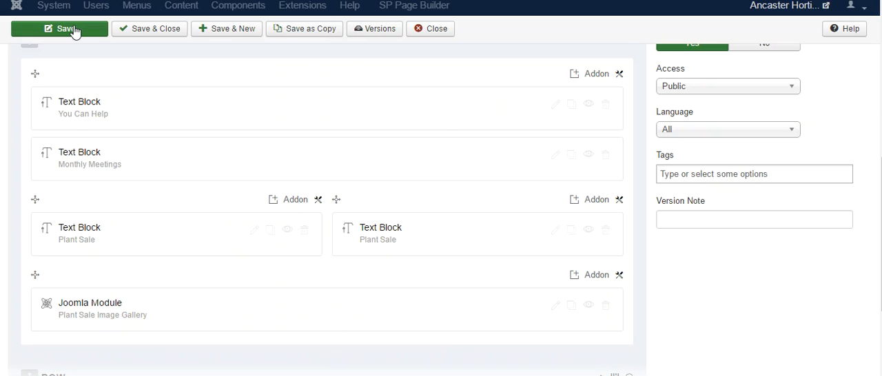